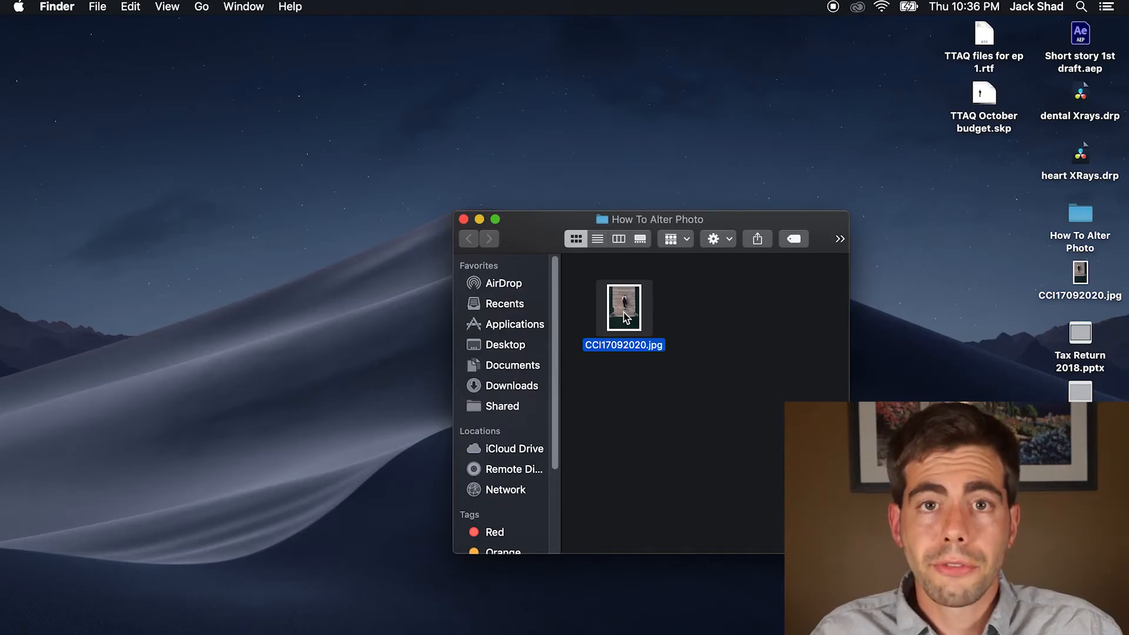
Preview the CCI17092020.jpg scan in the How To Alter Photo folder before launching Excel.
key("space")
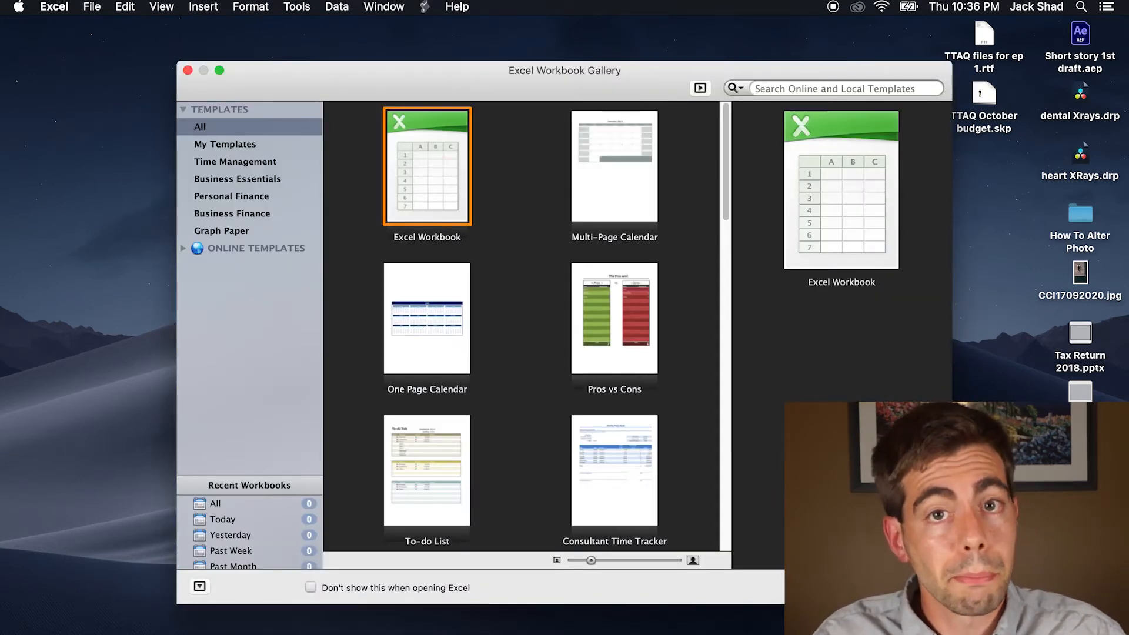
Create a blank workbook with CCI17092020.jpg from the Desktop as the sheet background.
double_click(426, 165)
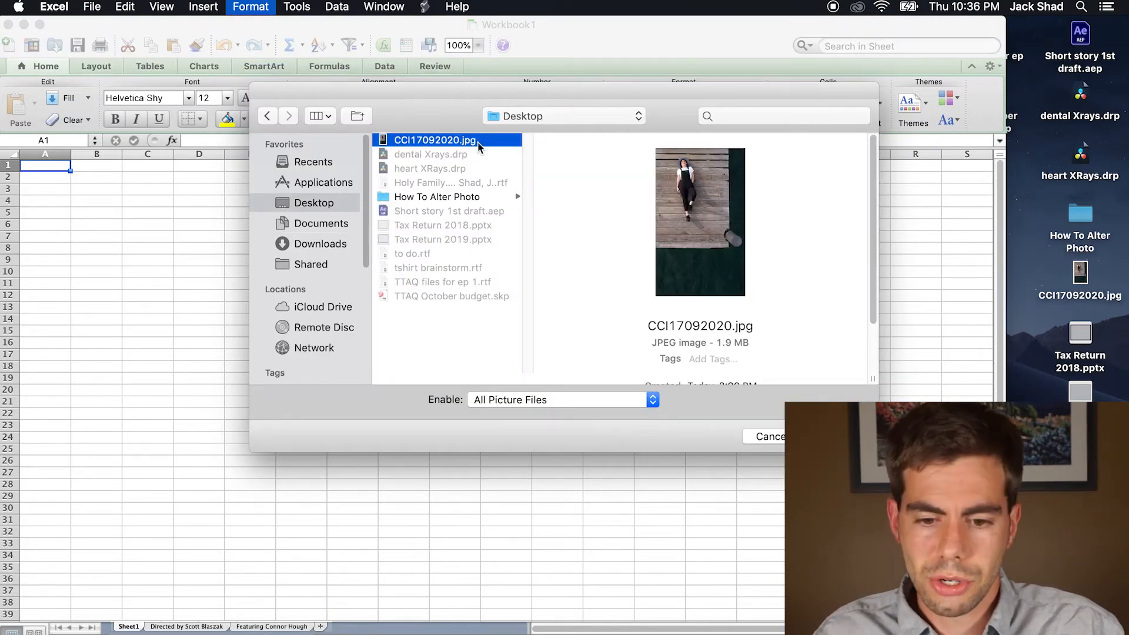
double_click(435, 140)
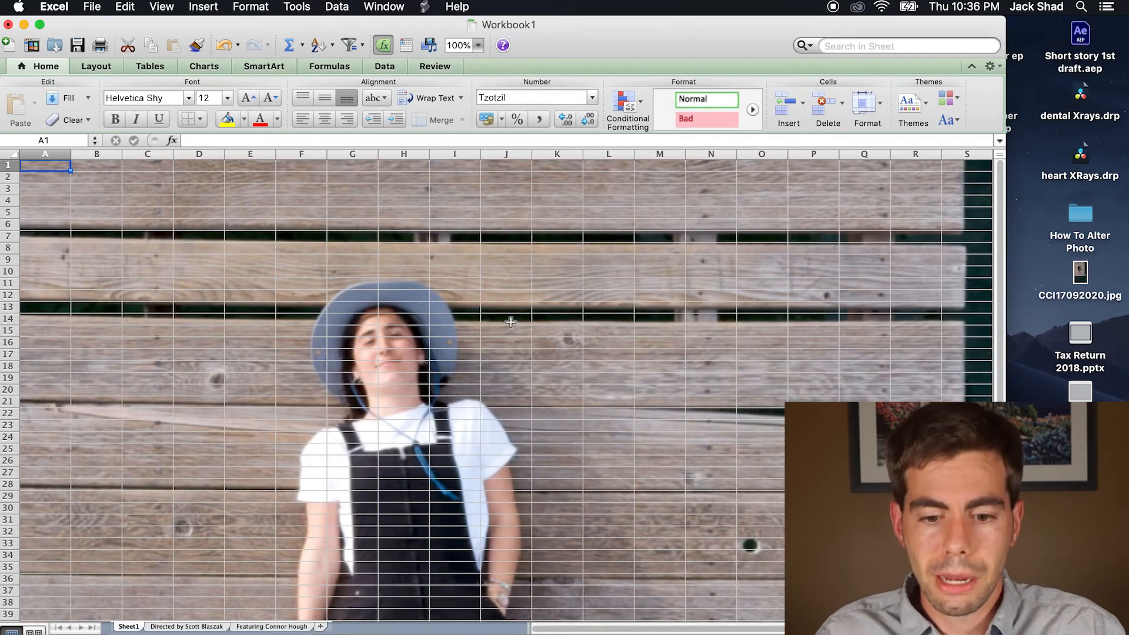
left_click(506, 320)
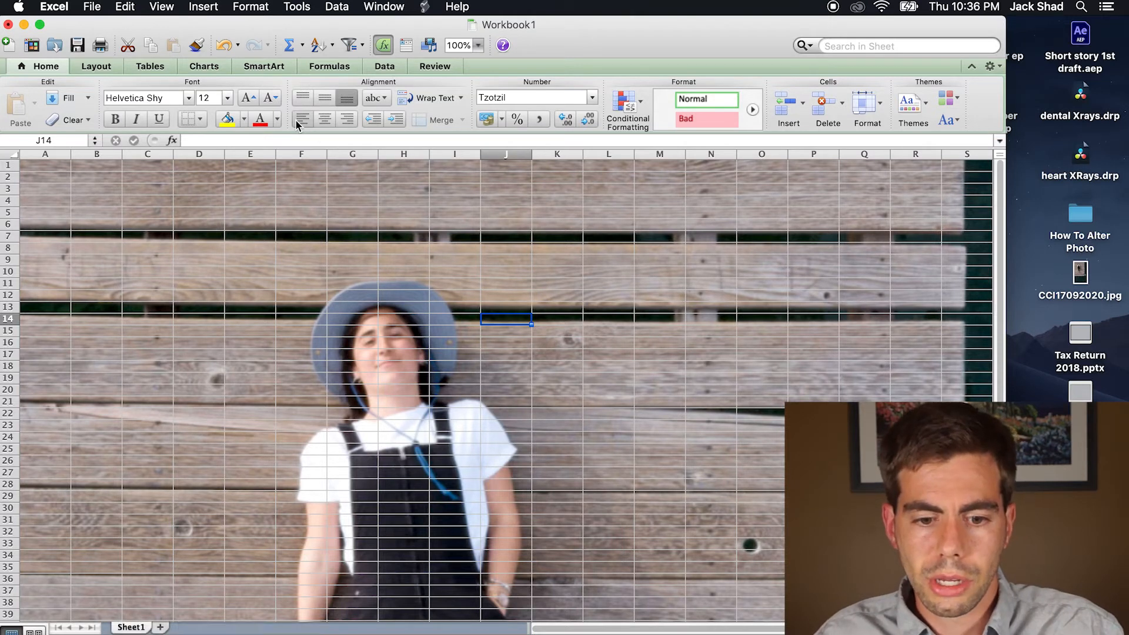
left_click(249, 7)
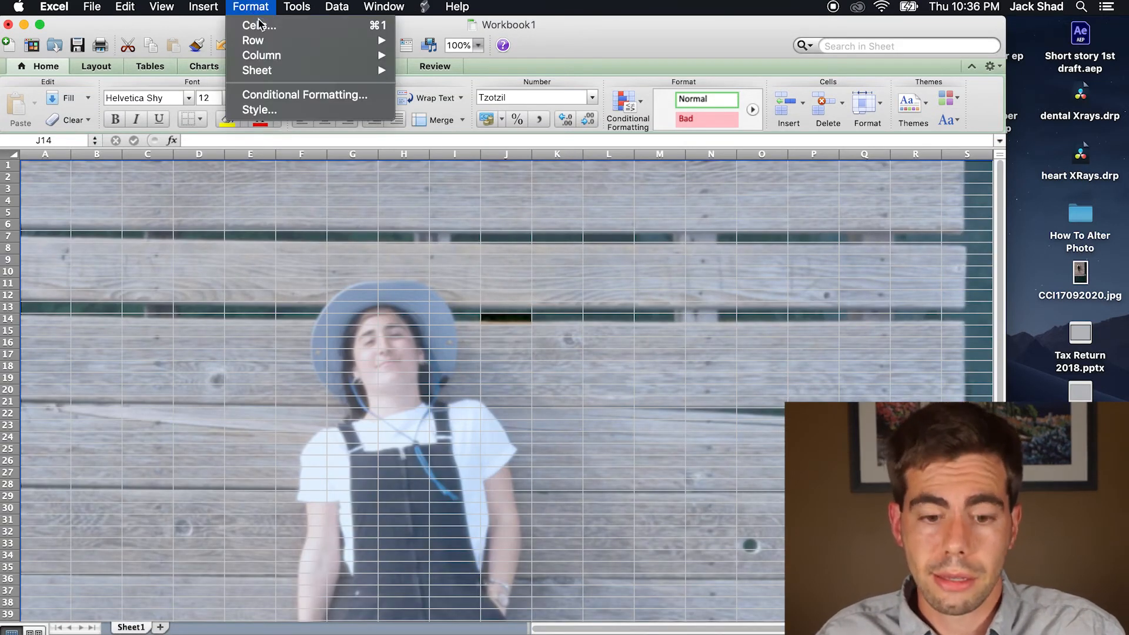
mouse_move(253, 40)
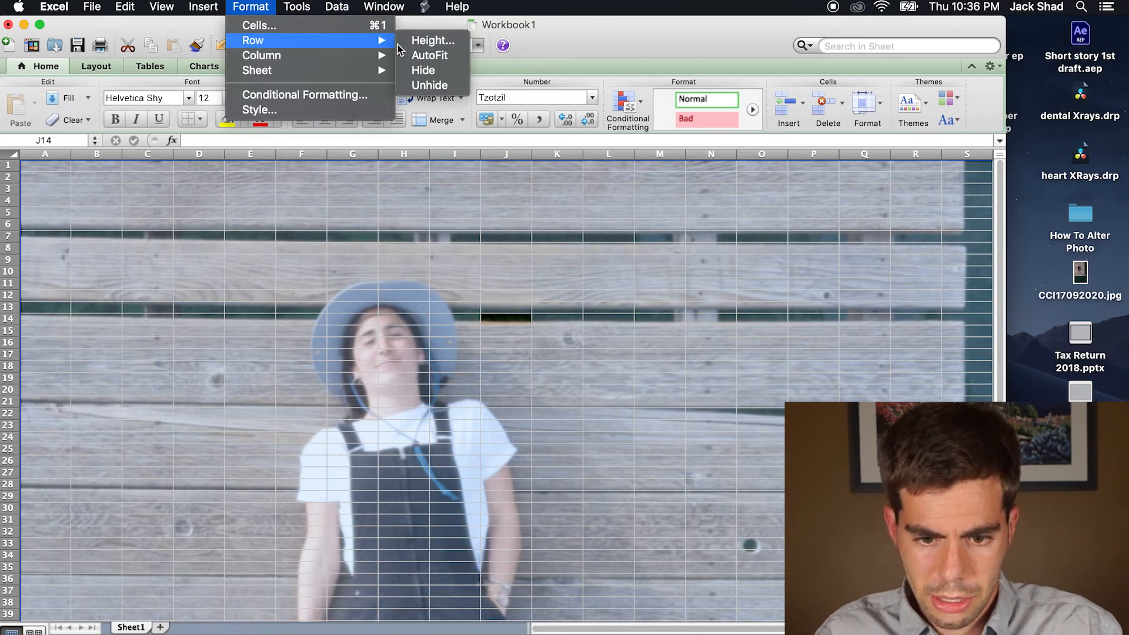
Set all rows to height .05 and columns to a small width, making a grid of tiny cells.
left_click(433, 40)
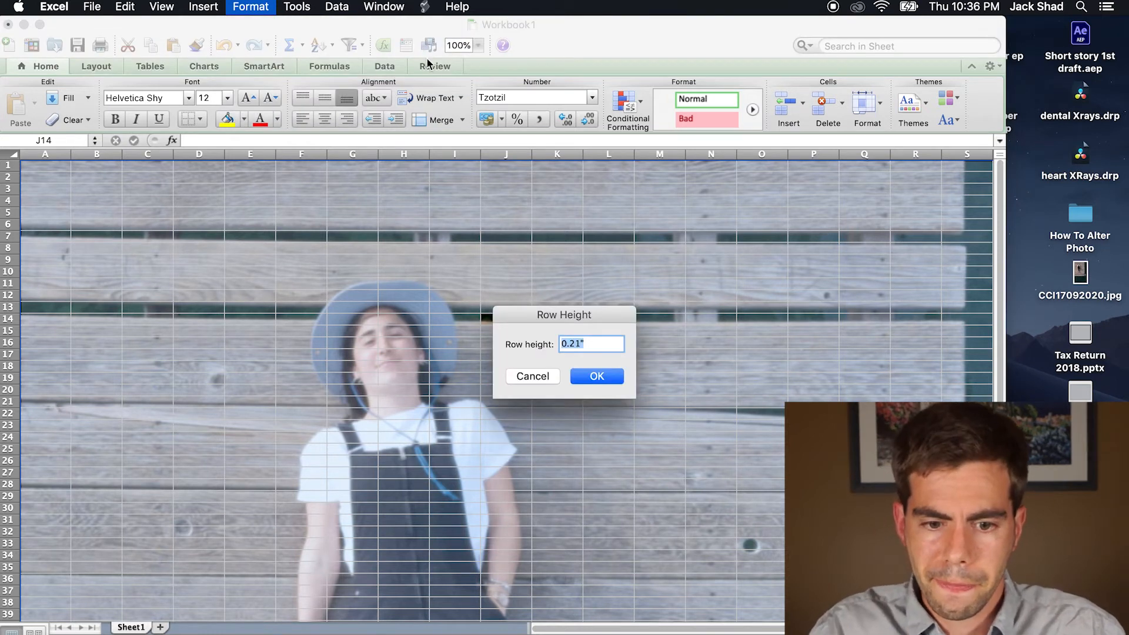
type(".05")
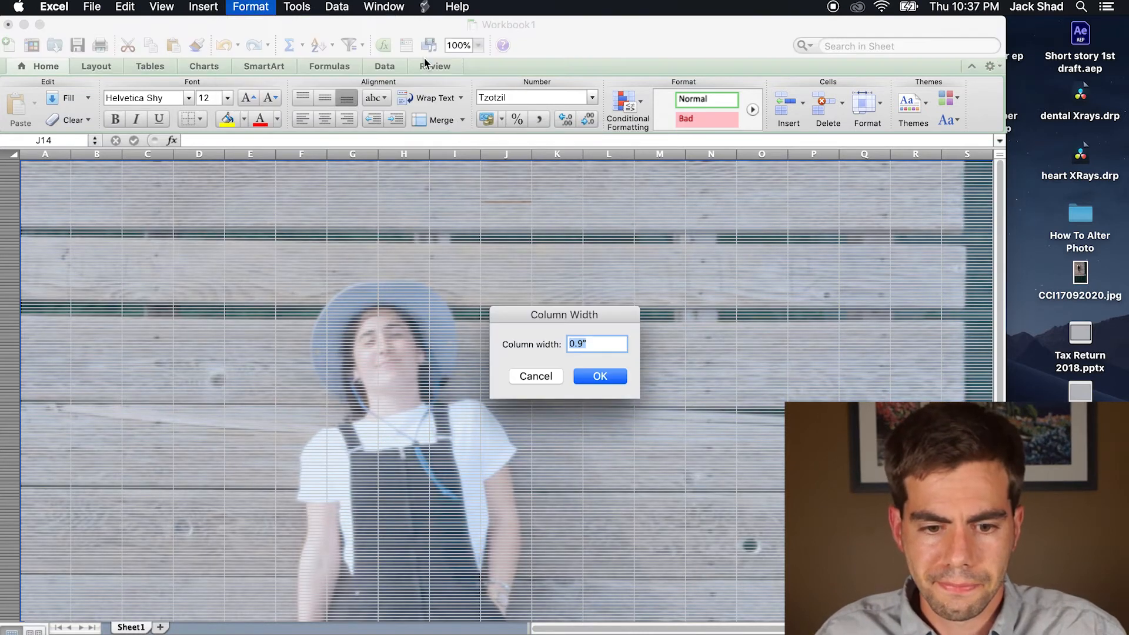
left_click(599, 376)
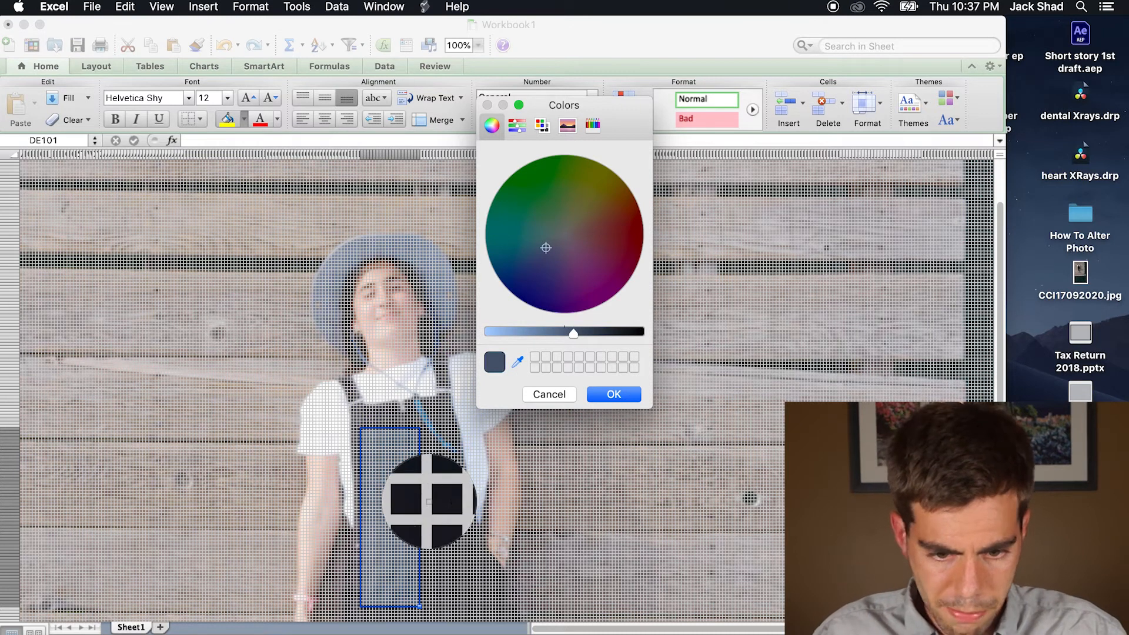
Fill the overalls cells near-black and the hat cells blue via More Colors.
left_click(613, 394)
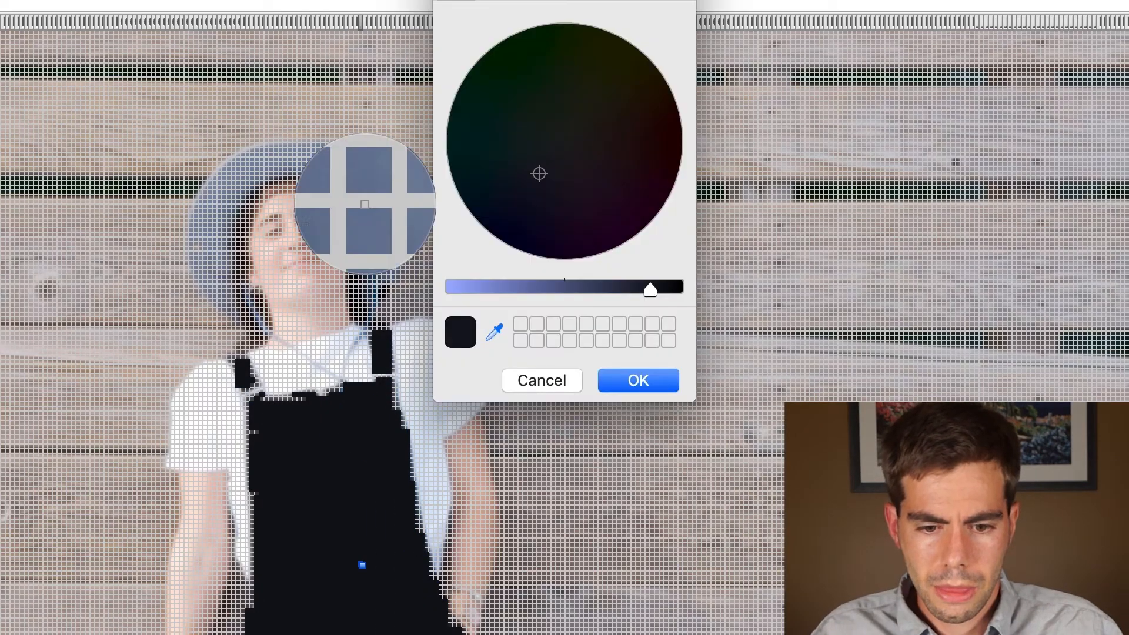
left_click(636, 380)
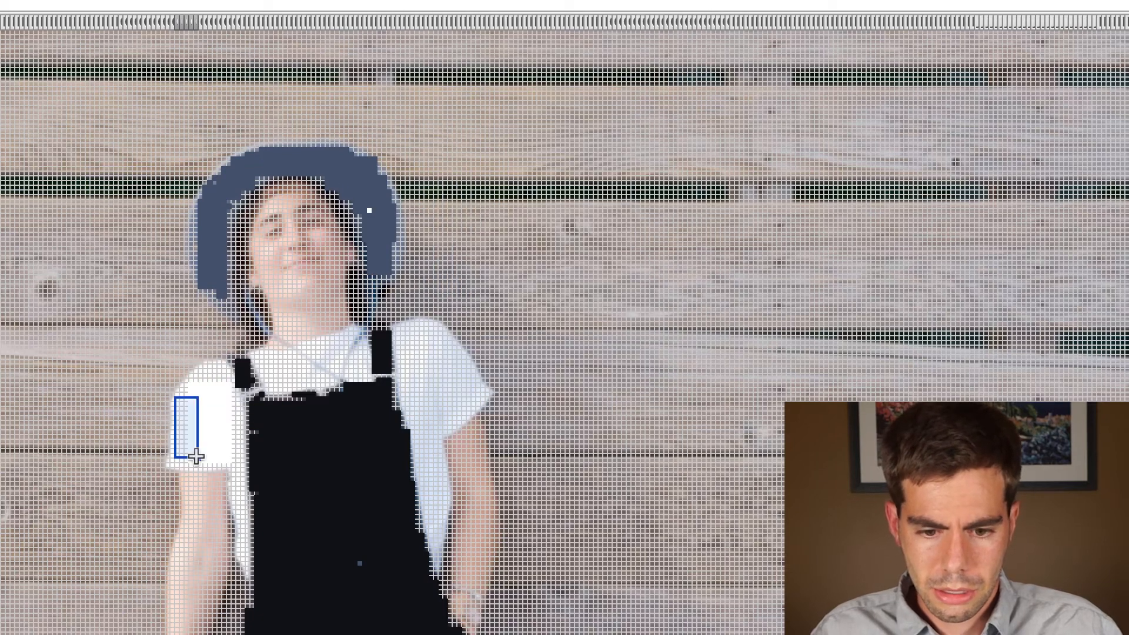